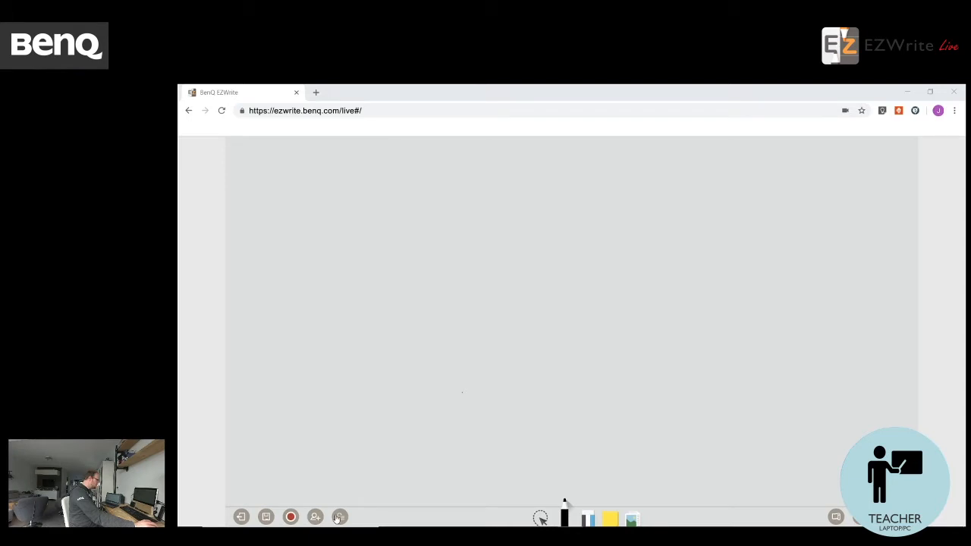
# Open the participant list showing one participant with Broadcast and Co-creation modes.
pyautogui.click(338, 517)
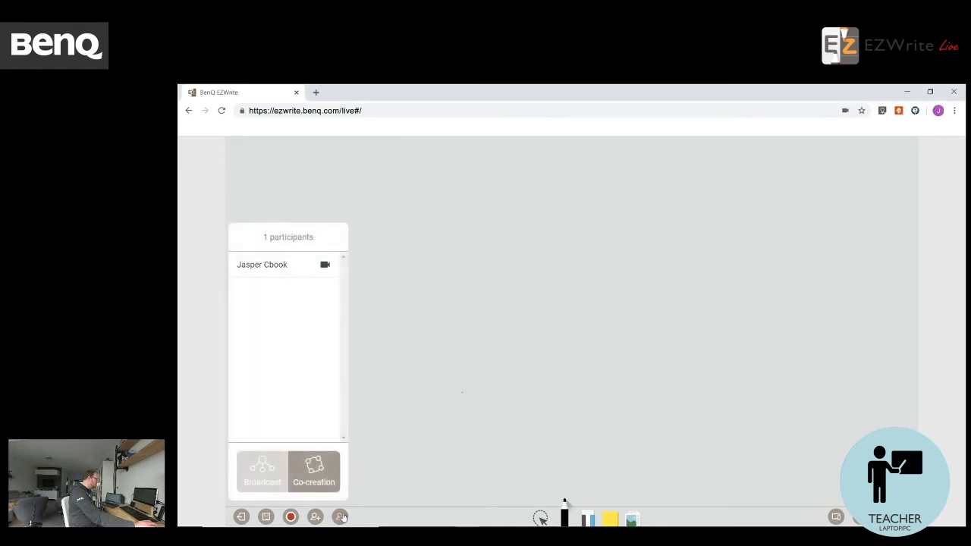